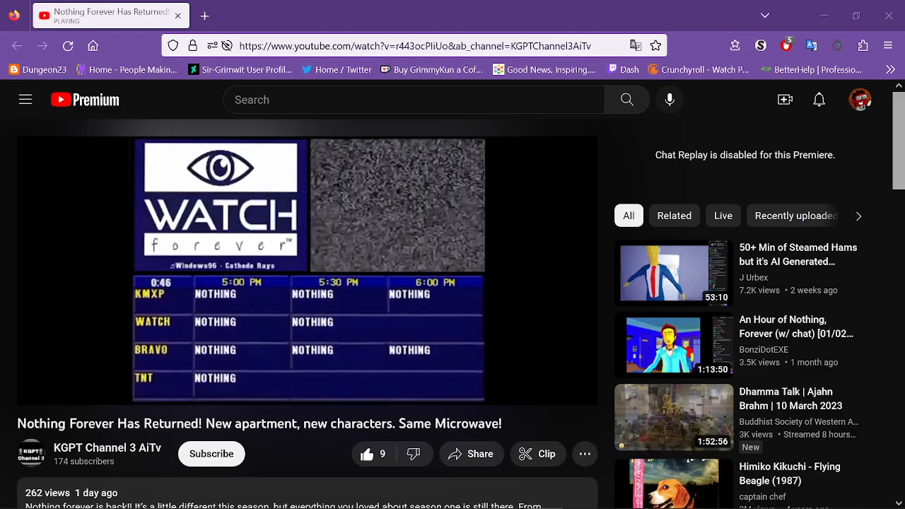
pyautogui.moveTo(561, 16)
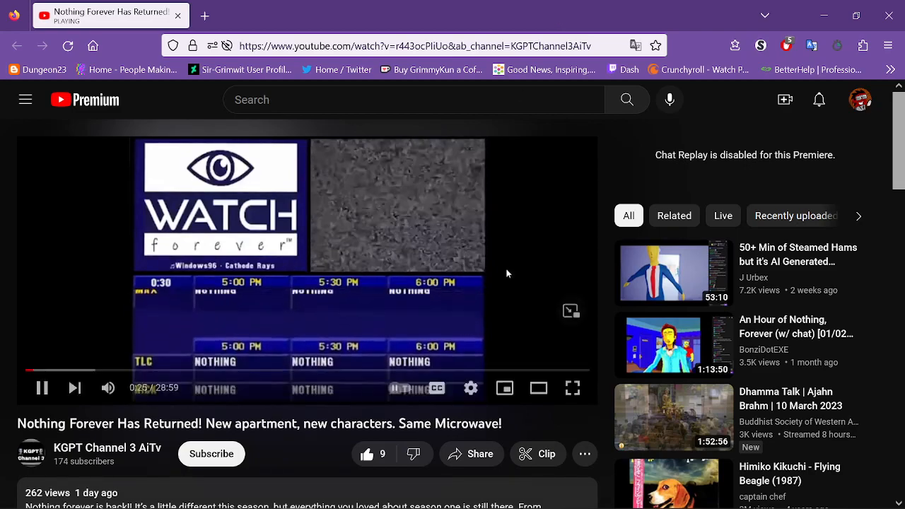
# - Switch the channel guide video to fullscreen and scroll the guide to the TBS–KIKZ rows
pyautogui.click(572, 388)
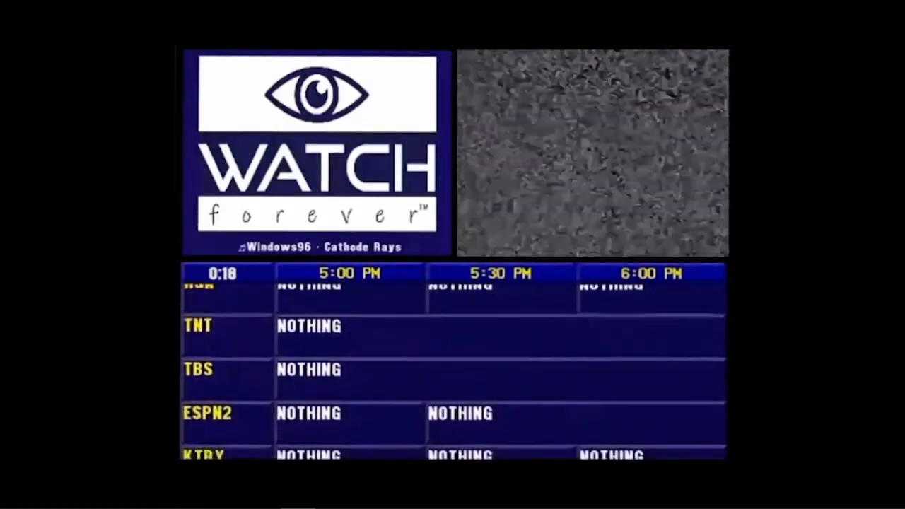
pyautogui.scroll(-3)
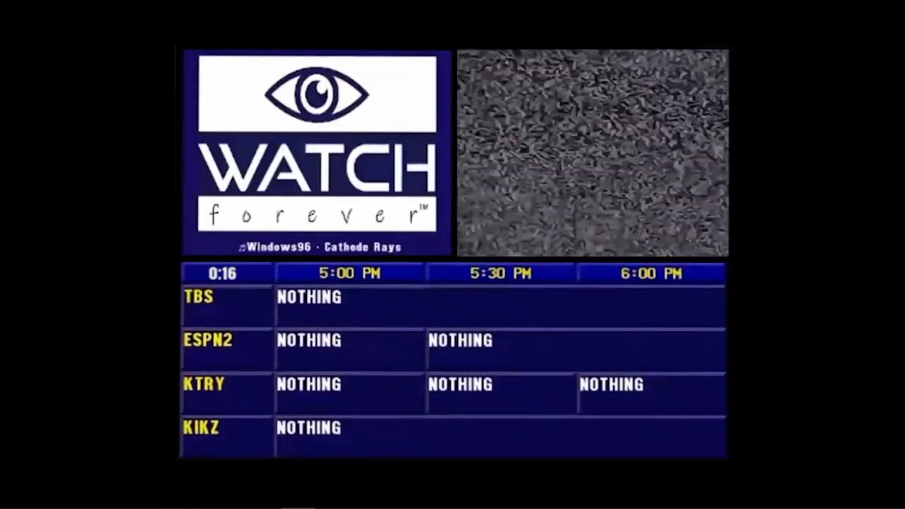